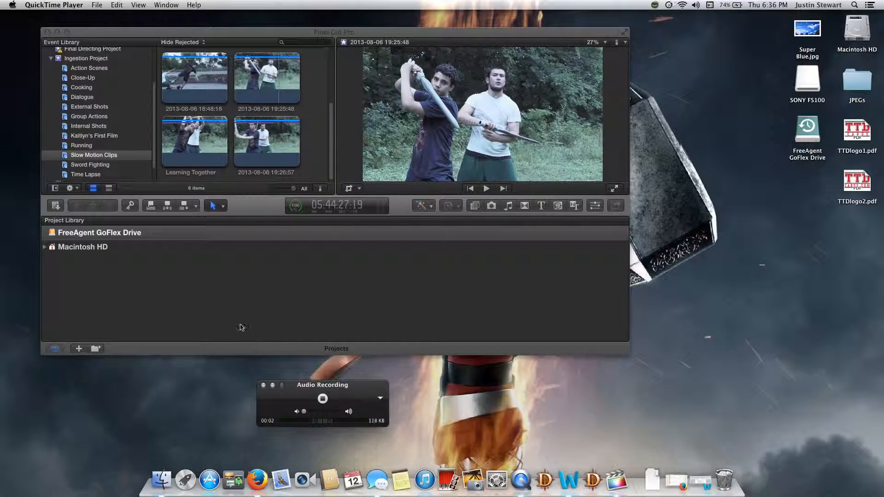
{"action": "mouse_move", "coordinate": [168, 217]}
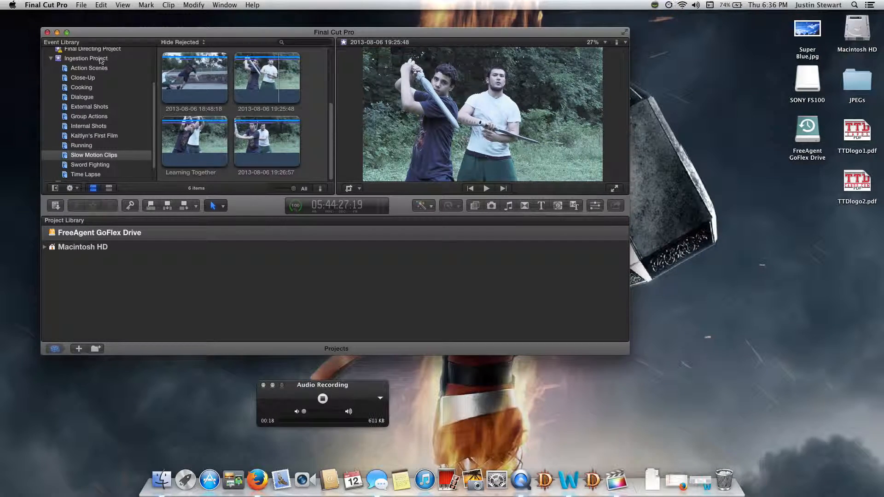
Select the Ingestion Project event and browse its cooking, sword-fighting and running clips.
{"action": "left_click", "coordinate": [86, 58]}
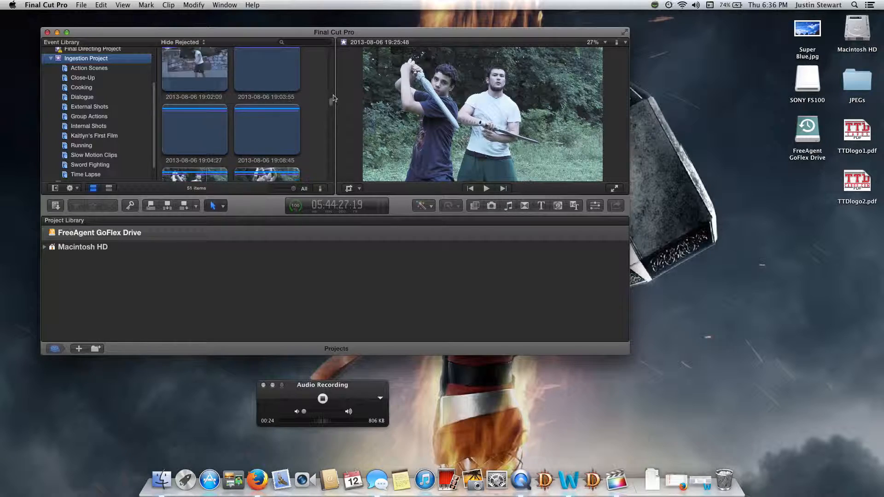
{"action": "scroll", "scroll_direction": "down", "scroll_amount": 3}
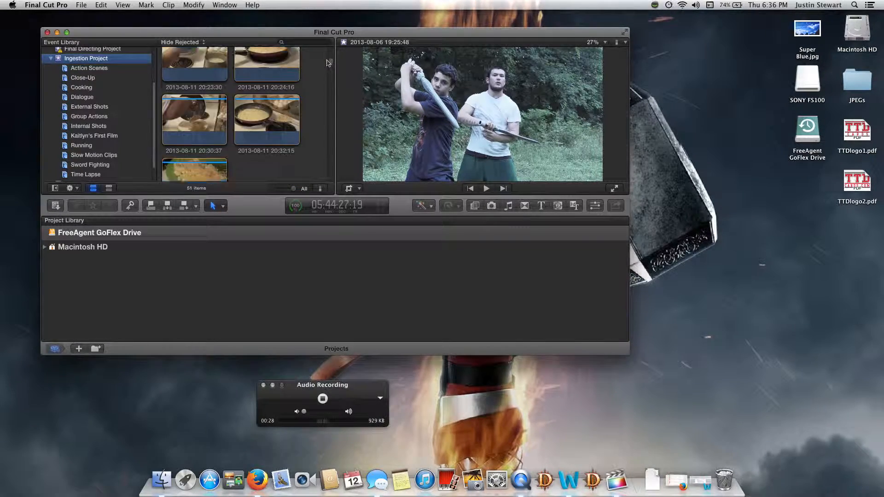
{"action": "scroll", "scroll_direction": "up", "scroll_amount": 3}
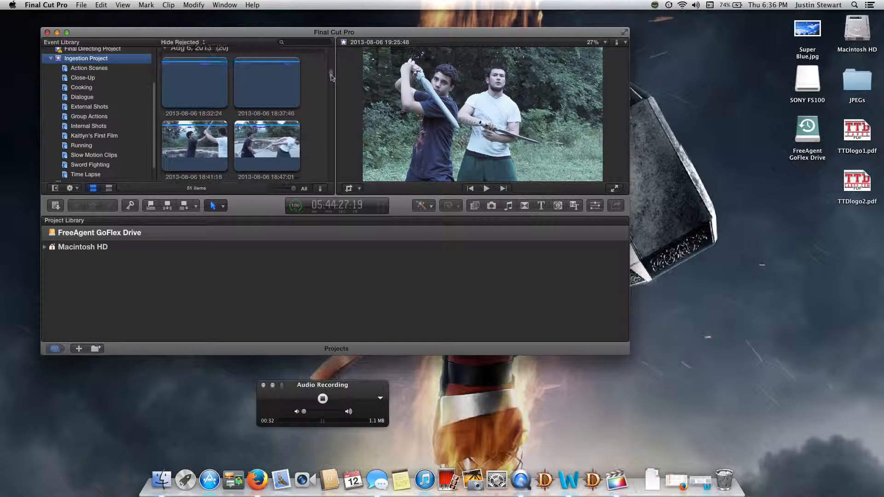
{"action": "scroll", "scroll_direction": "down", "scroll_amount": 3}
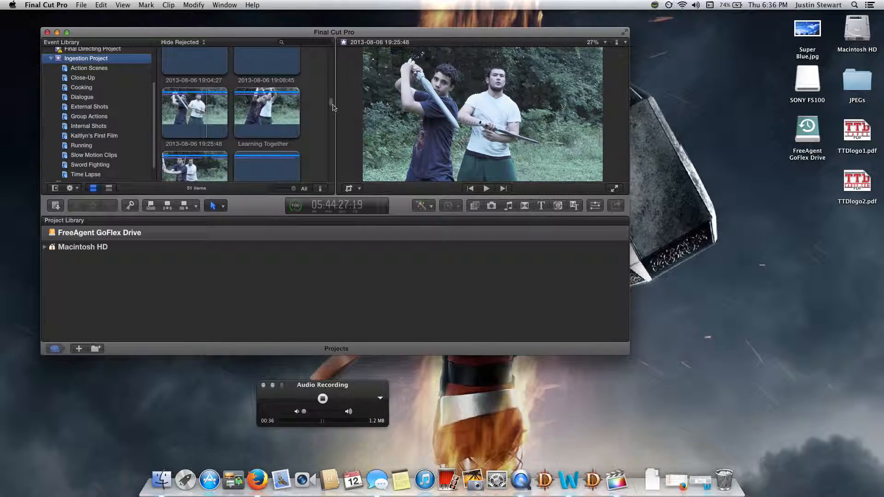
{"action": "scroll", "scroll_direction": "down", "scroll_amount": 3}
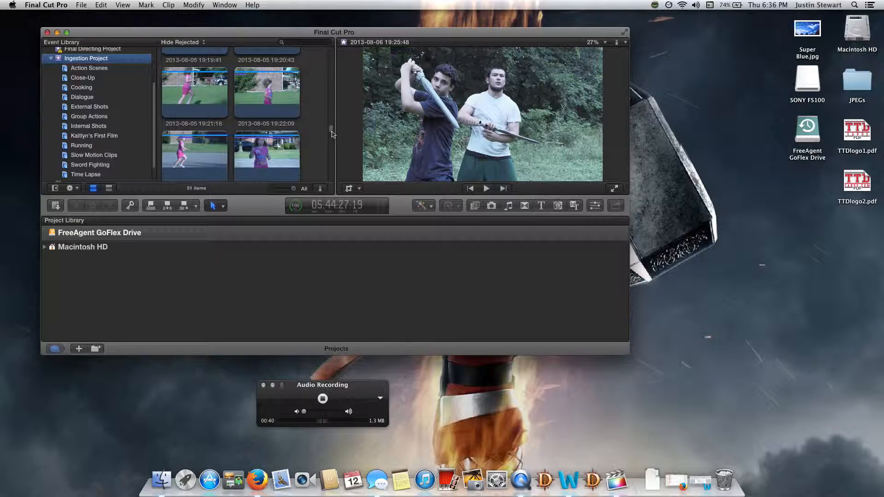
{"action": "scroll", "scroll_direction": "down", "scroll_amount": 3}
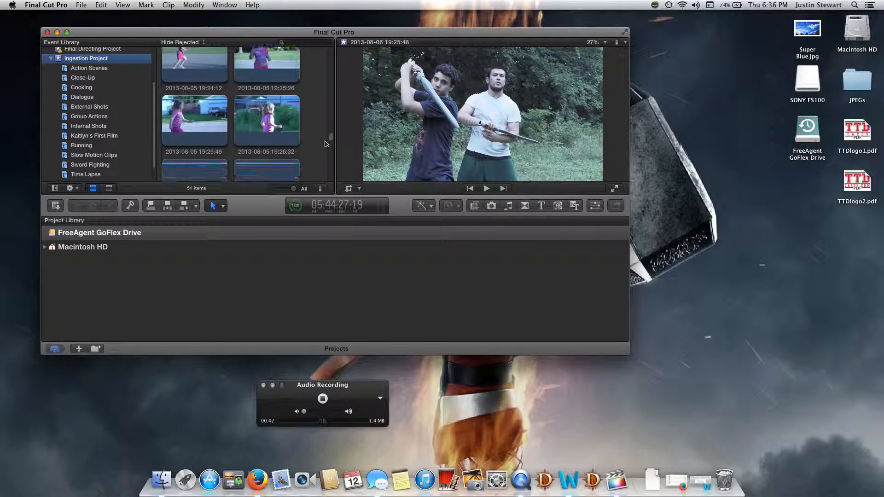
{"action": "scroll", "scroll_direction": "down", "scroll_amount": 3}
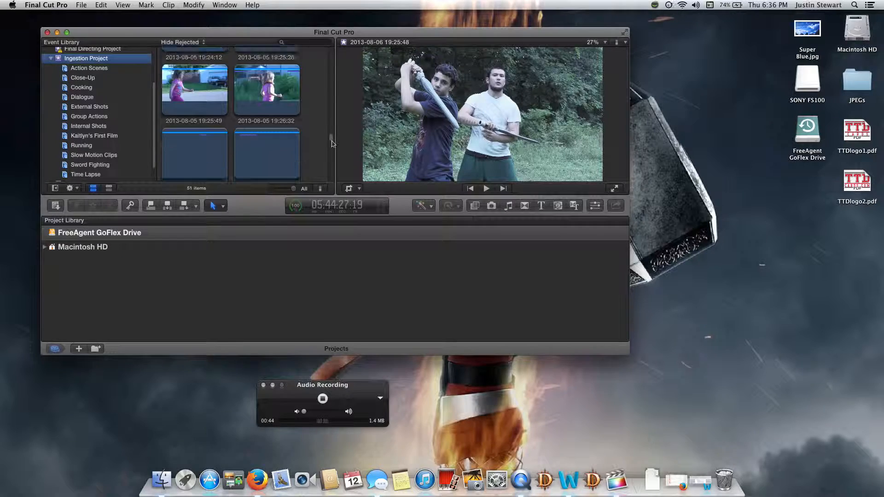
{"action": "scroll", "scroll_direction": "down", "scroll_amount": 3}
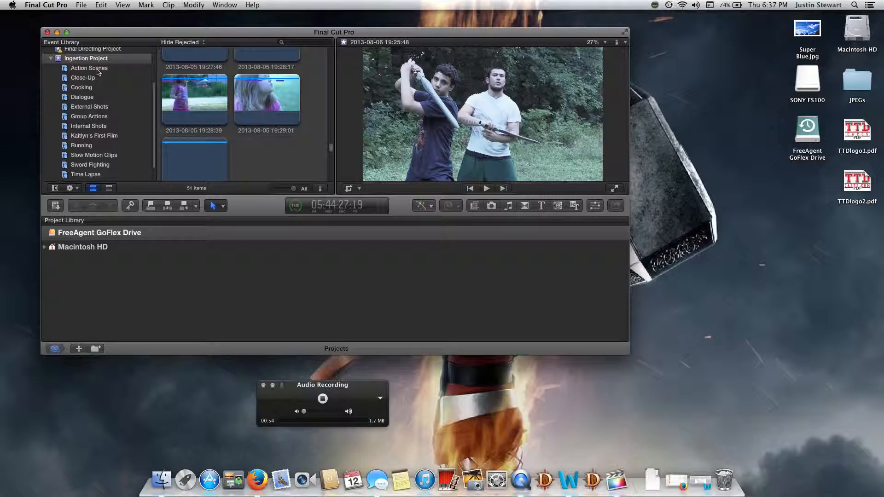
{"action": "left_click", "coordinate": [89, 68]}
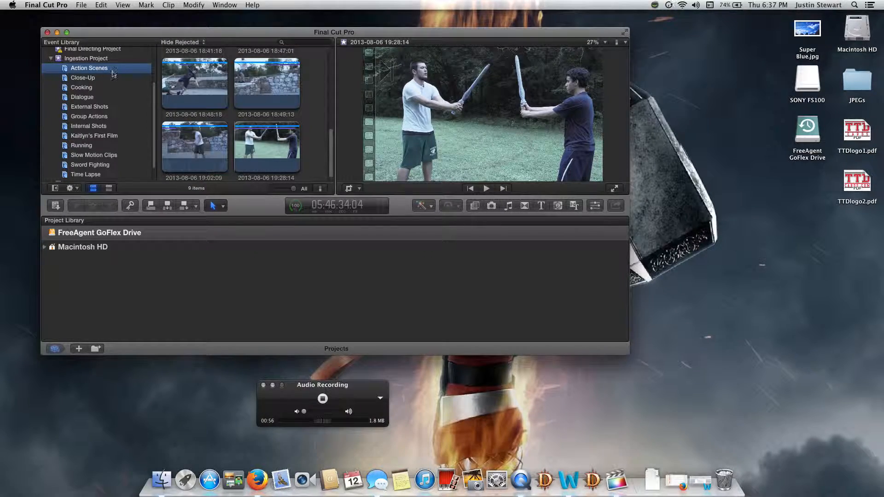
{"action": "left_click", "coordinate": [86, 58]}
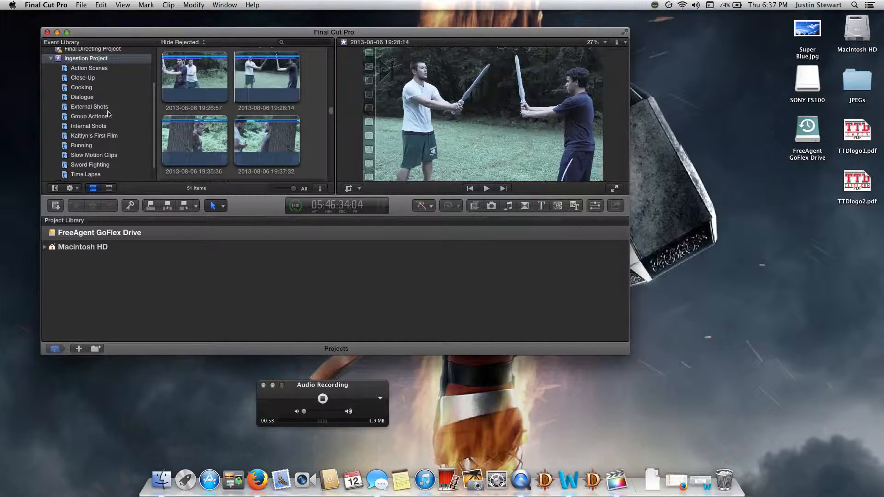
{"action": "left_click", "coordinate": [266, 77]}
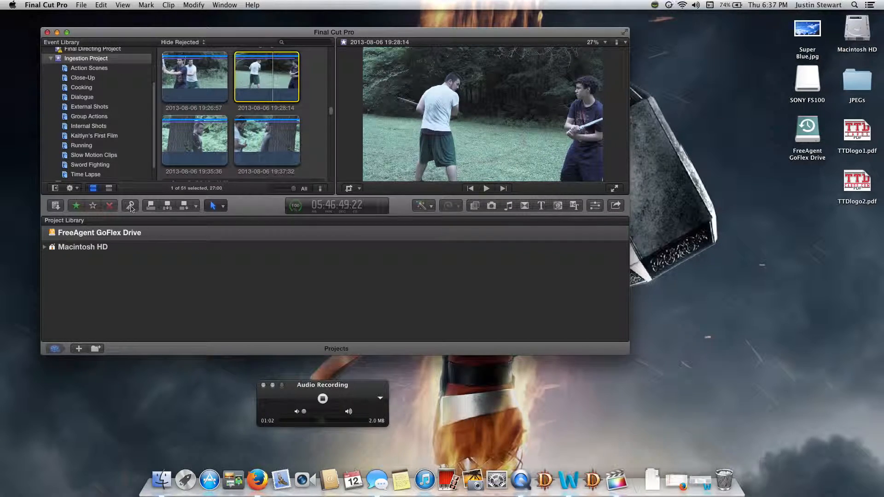
Add the External Shots keyword to the 19:28:14 sword-fighting clip via the Keywords HUD.
{"action": "left_click", "coordinate": [129, 205]}
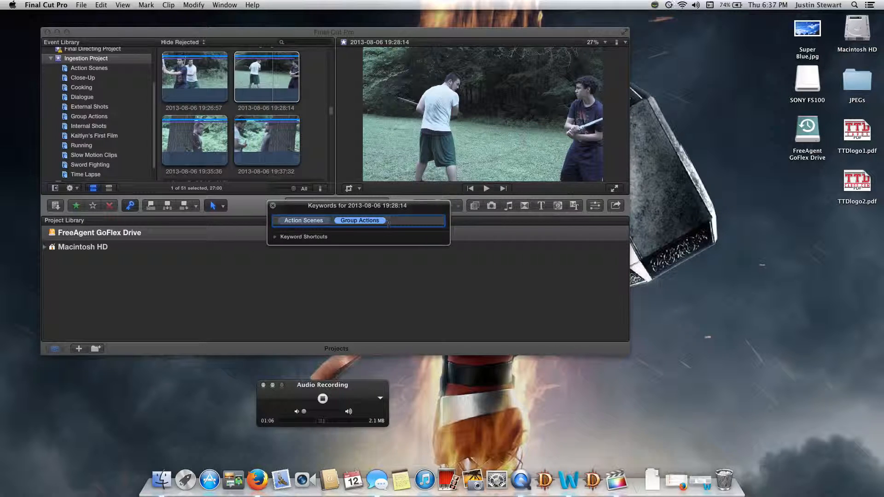
{"action": "type", "text": "Exter"}
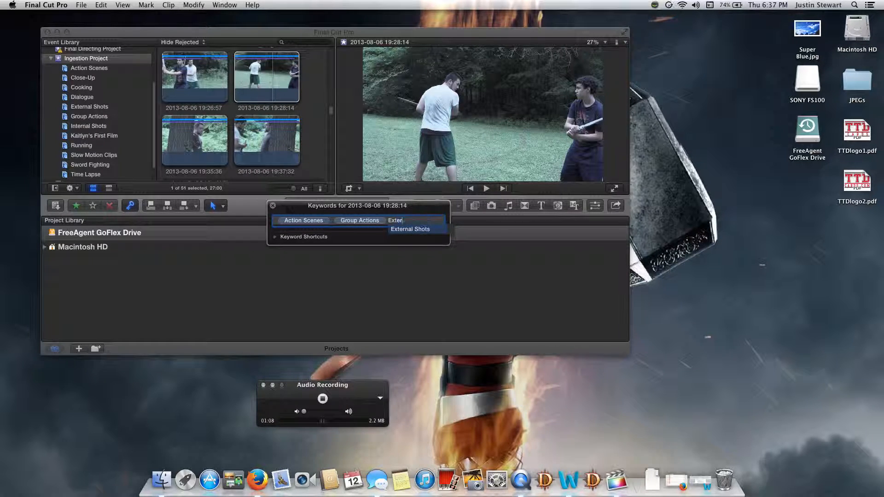
{"action": "left_click", "coordinate": [410, 228]}
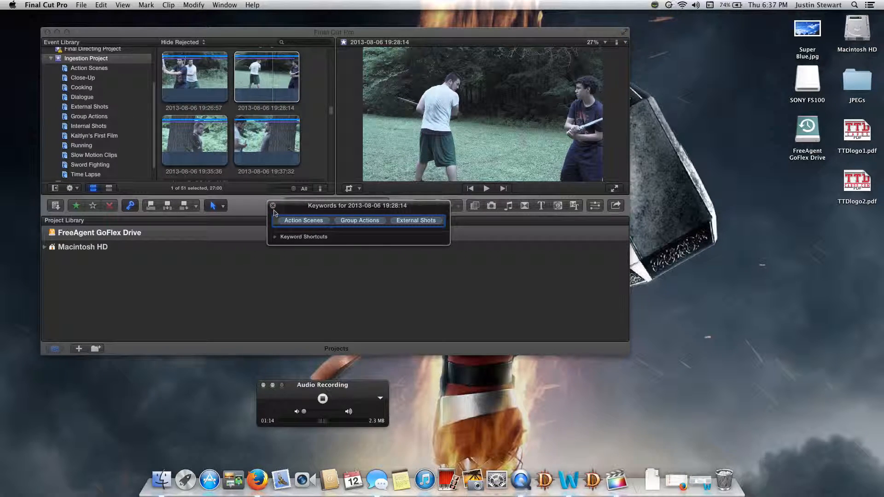
{"action": "left_click", "coordinate": [274, 205]}
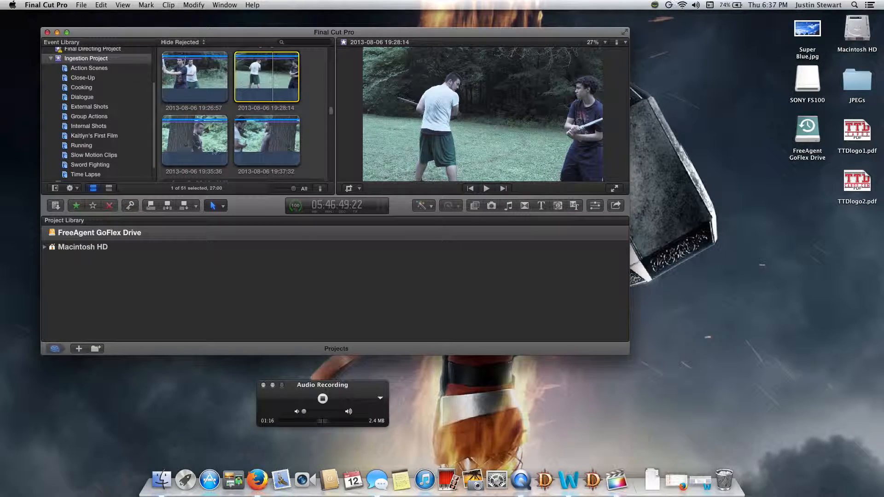
{"action": "scroll", "scroll_direction": "up", "scroll_amount": 3}
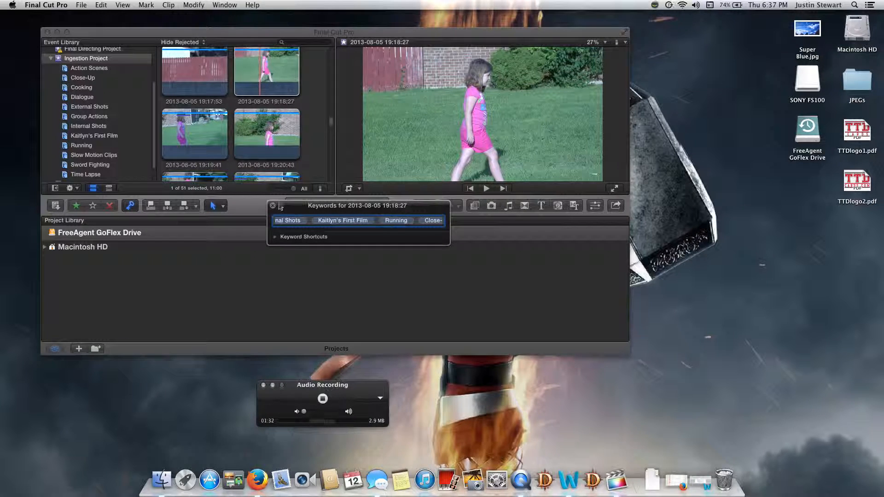
{"action": "left_click", "coordinate": [274, 205]}
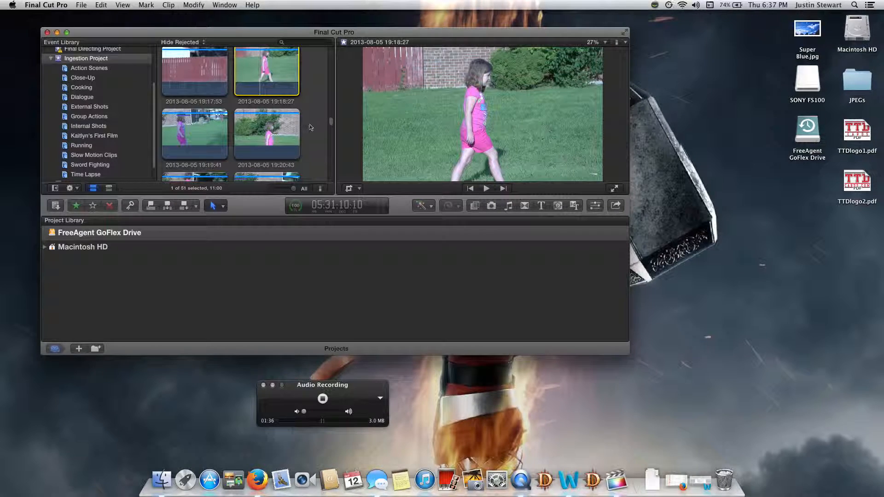
{"action": "scroll", "scroll_direction": "down", "scroll_amount": 3}
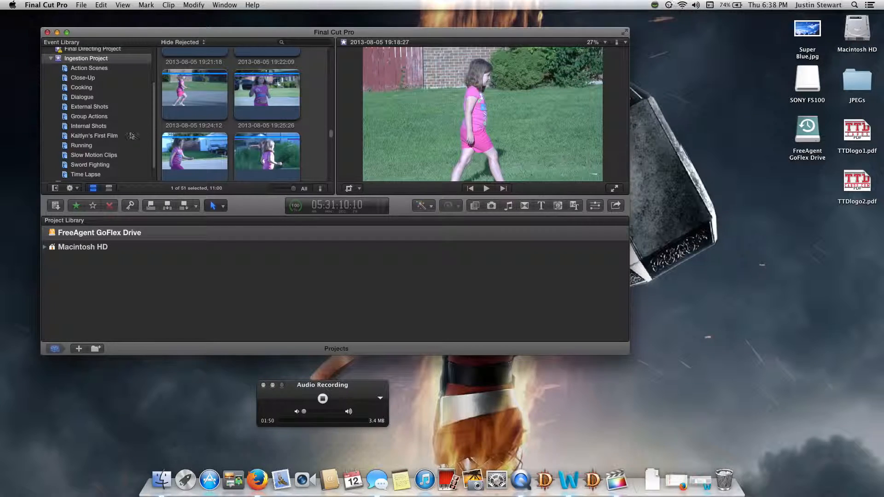
Play a clip from the six-clip Sword Fighting collection, then show the four Group Actions clips.
{"action": "left_click", "coordinate": [90, 165]}
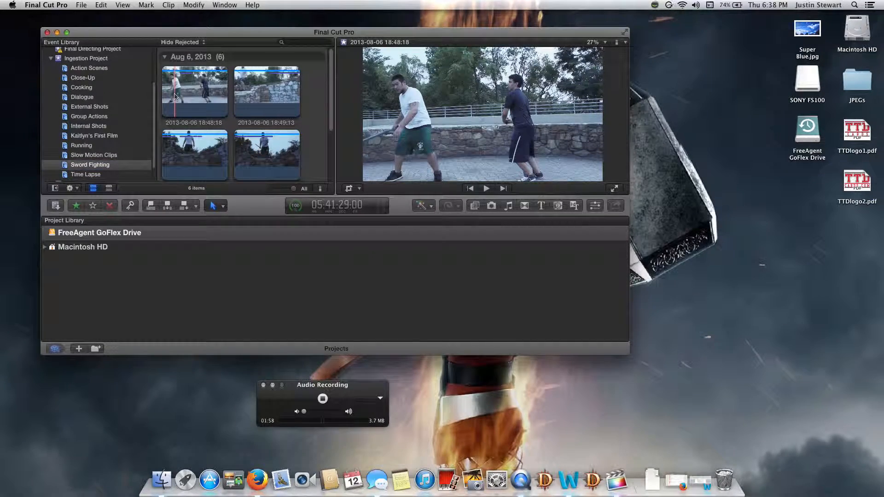
{"action": "left_click", "coordinate": [486, 188]}
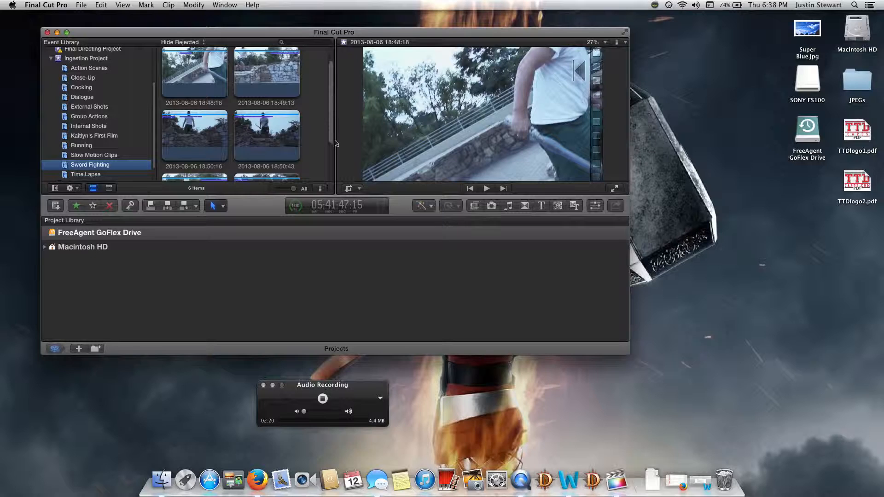
{"action": "scroll", "scroll_direction": "down", "scroll_amount": 3}
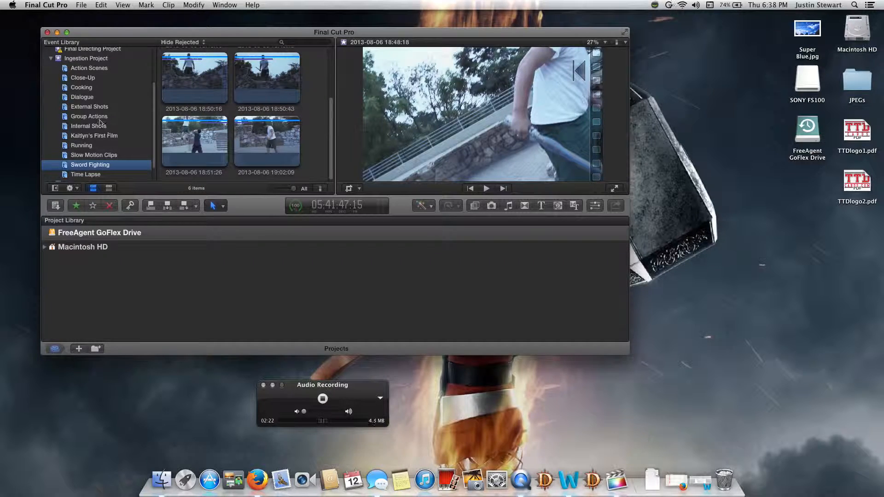
{"action": "left_click", "coordinate": [89, 116]}
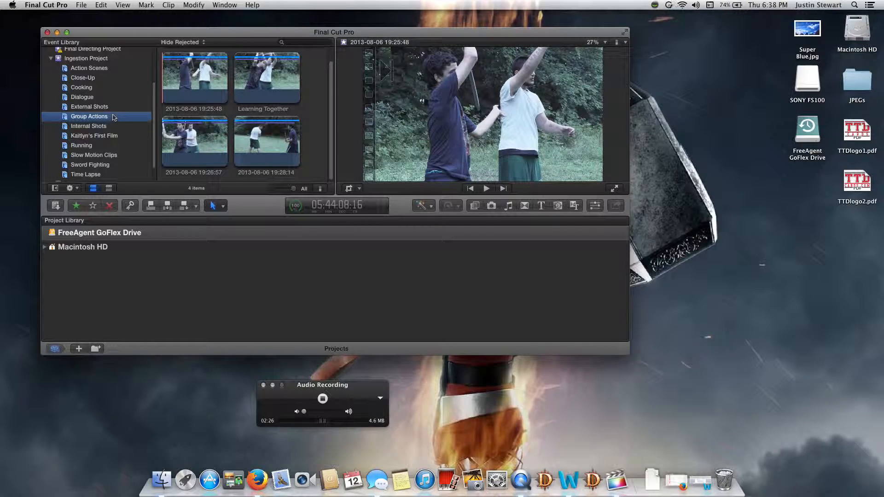
Play and stop a Dialogue interview clip, then show the seven Cooking clips.
{"action": "left_click", "coordinate": [82, 97]}
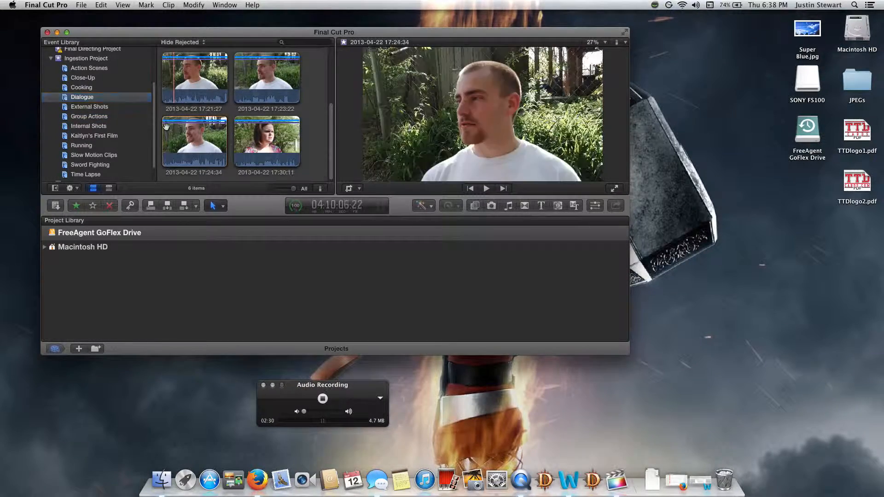
{"action": "left_click", "coordinate": [486, 188]}
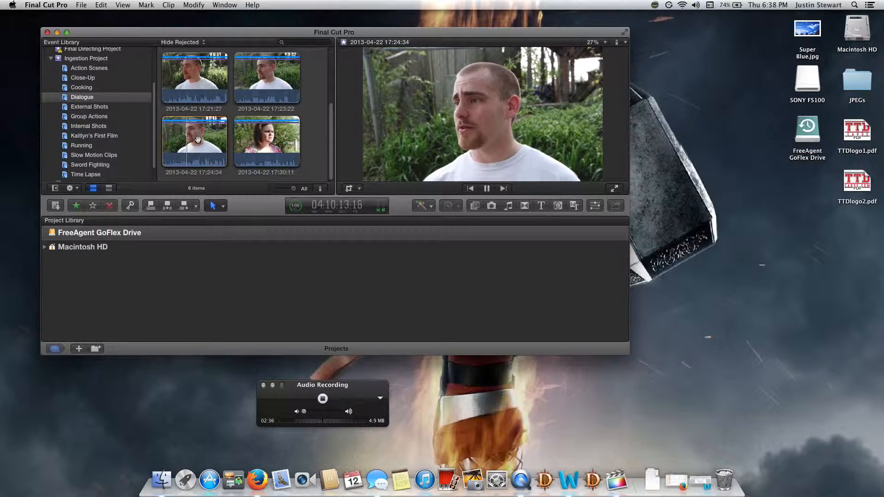
{"action": "left_click", "coordinate": [486, 189]}
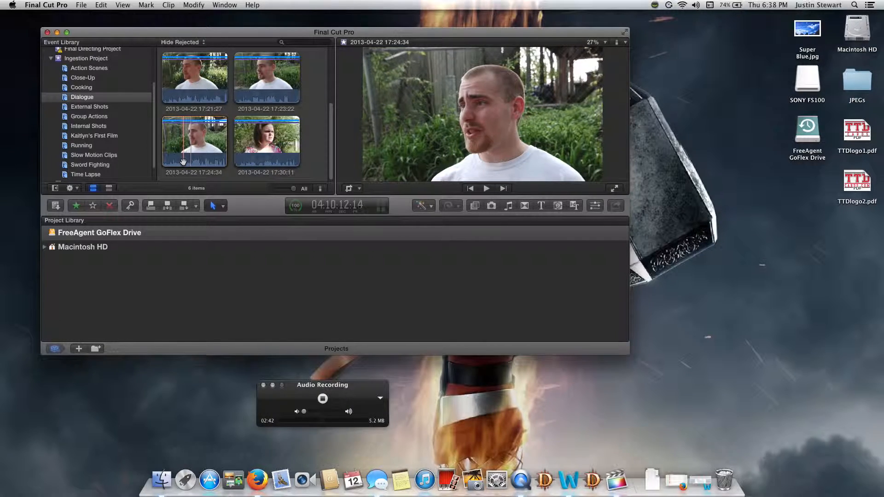
{"action": "left_click", "coordinate": [81, 88]}
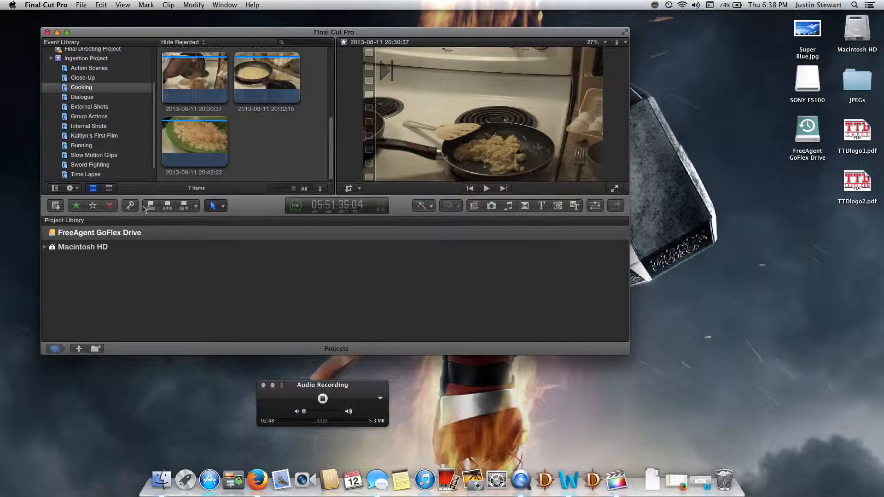
Tag cooking clip 20:30:37 with Time Lapse, then show the Slow Motion Clips collection.
{"action": "left_click", "coordinate": [129, 205]}
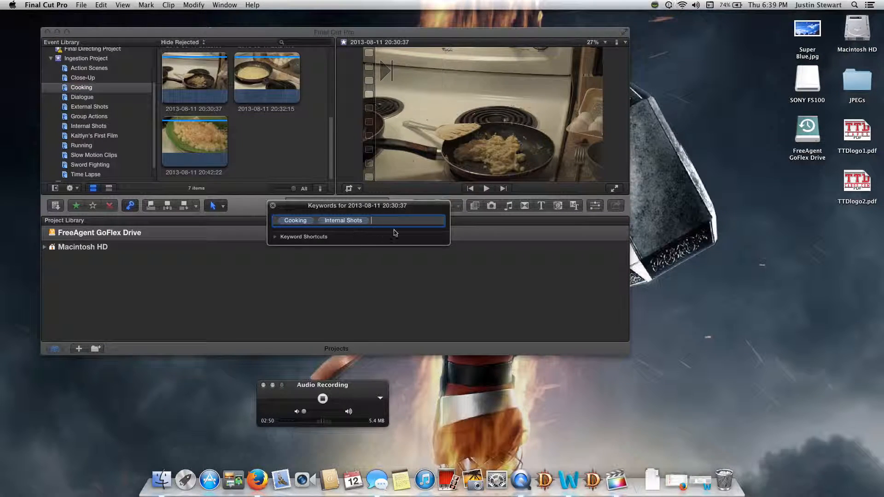
{"action": "type", "text": "Time Lapse"}
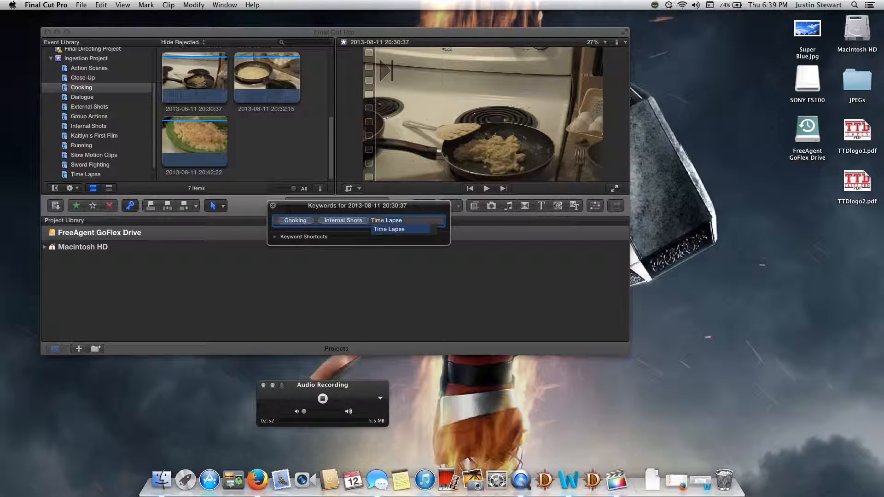
{"action": "left_click", "coordinate": [389, 229]}
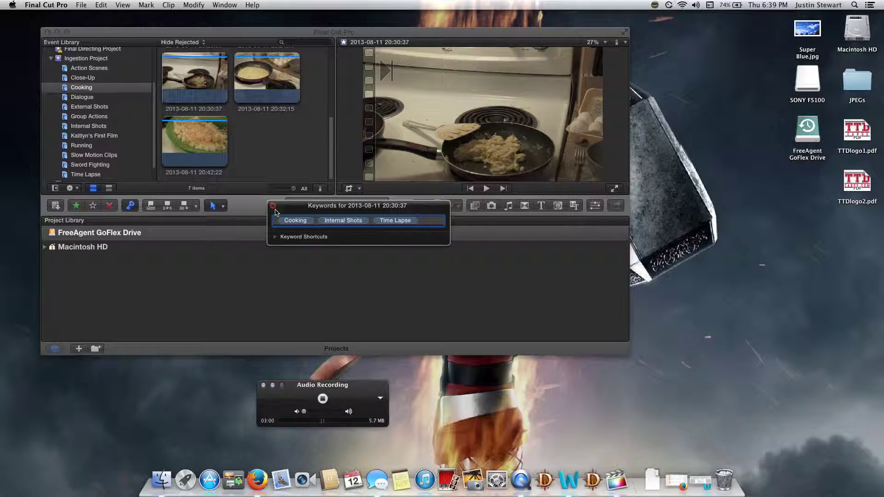
{"action": "mouse_move", "coordinate": [186, 193]}
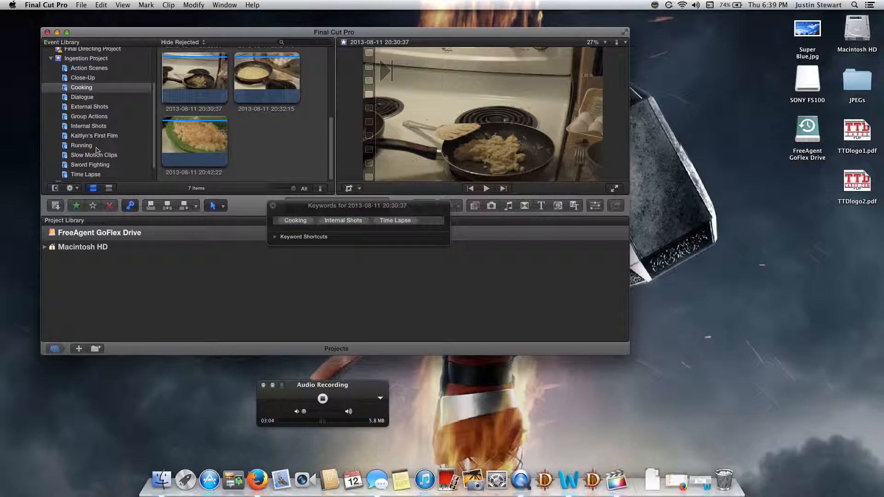
{"action": "left_click", "coordinate": [94, 155]}
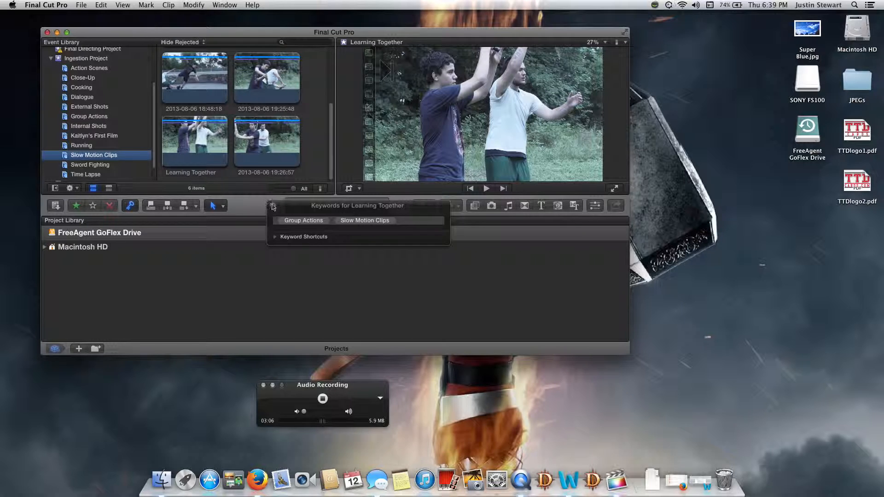
{"action": "left_click", "coordinate": [273, 205]}
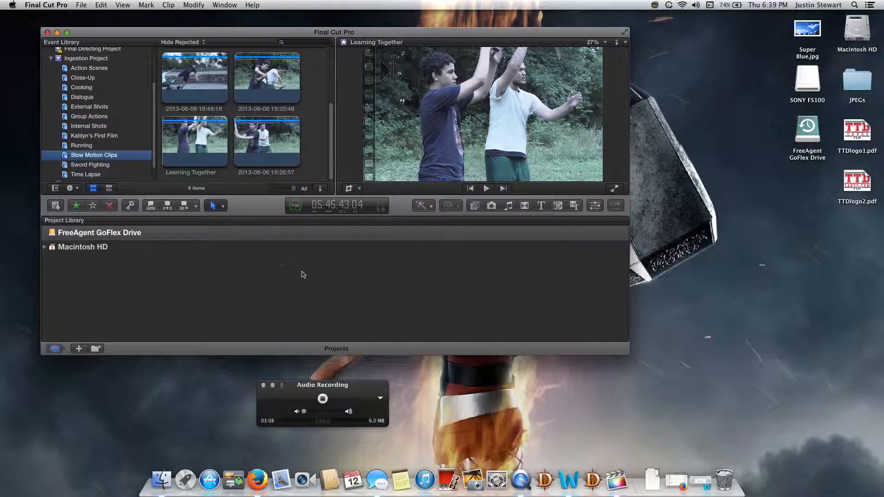
{"action": "mouse_move", "coordinate": [100, 64]}
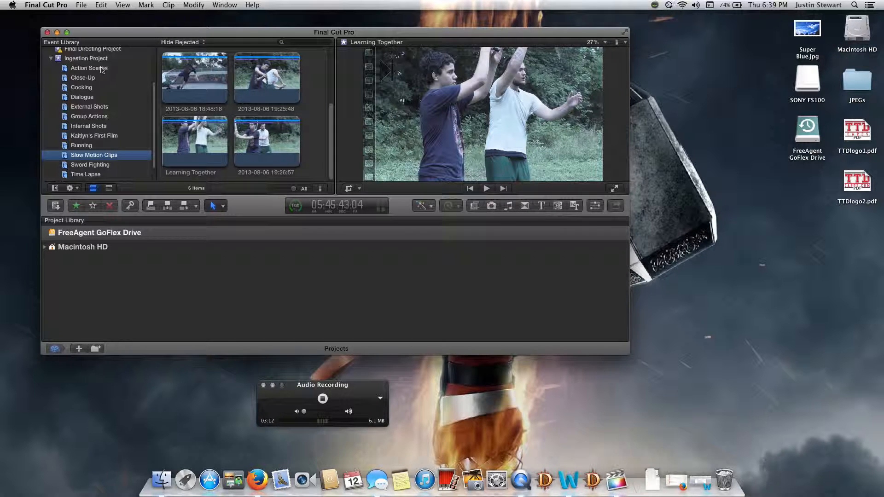
Show the nine-clip Action Scenes collection and preview its first stone-wall clip.
{"action": "left_click", "coordinate": [88, 68]}
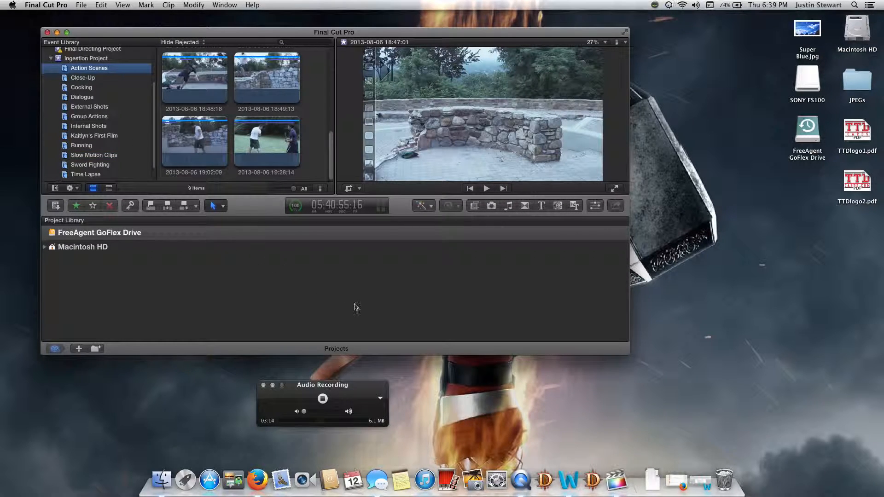
{"action": "left_click", "coordinate": [322, 399]}
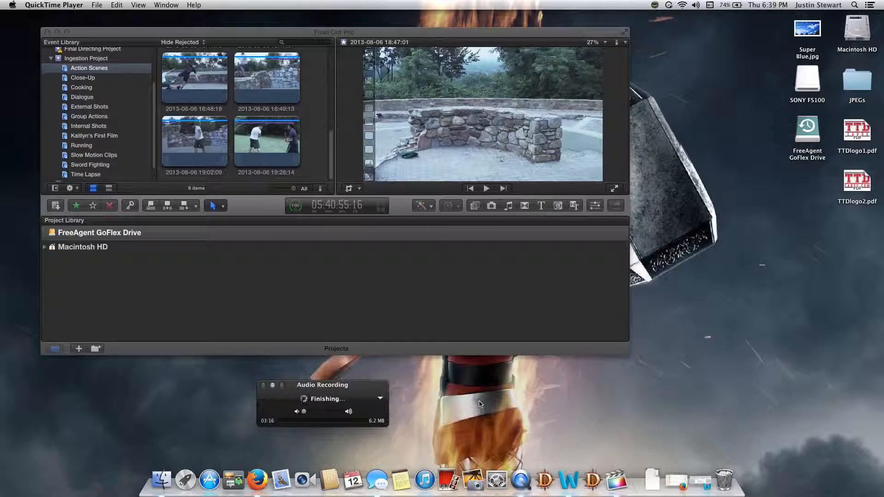